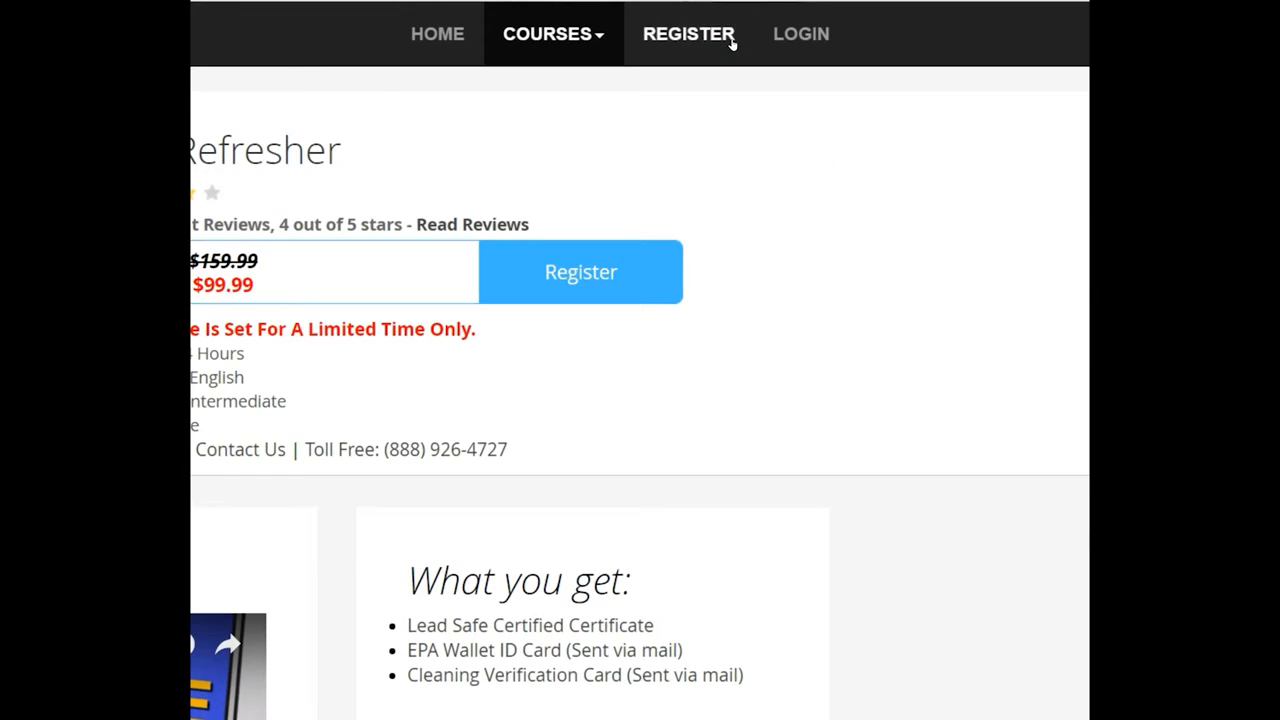
click(580, 272)
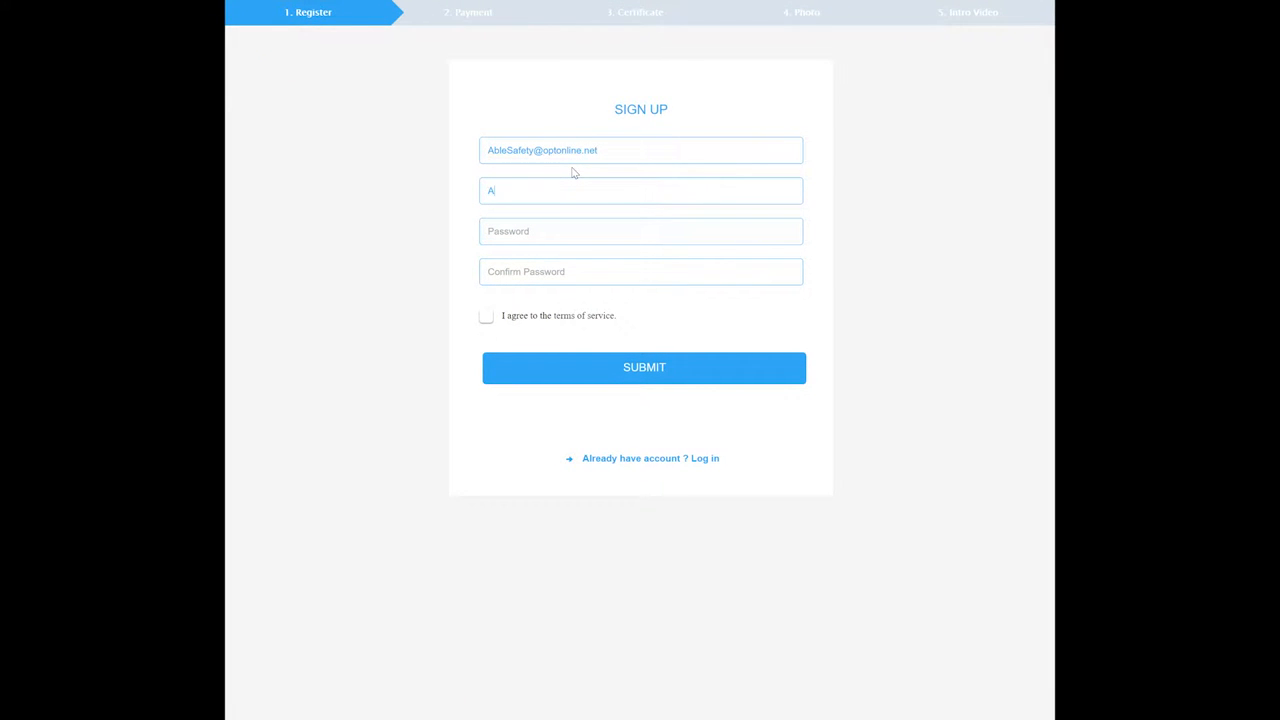
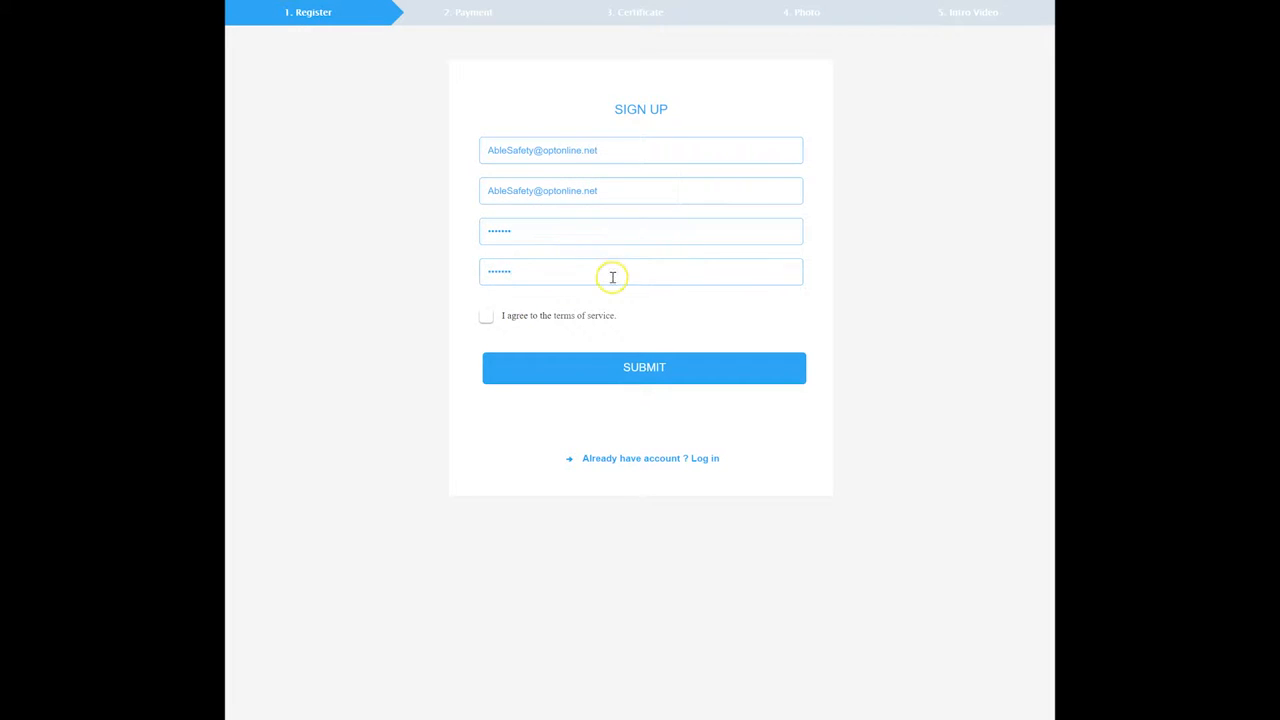
click(486, 316)
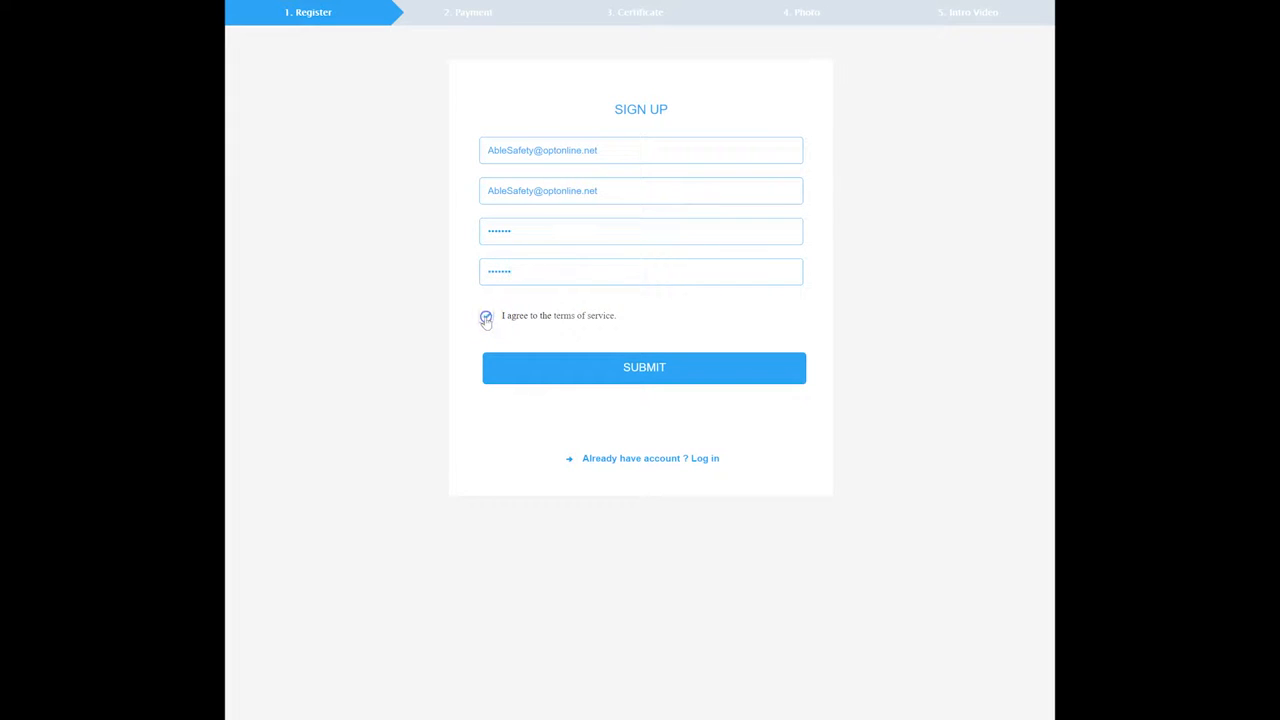
click(486, 316)
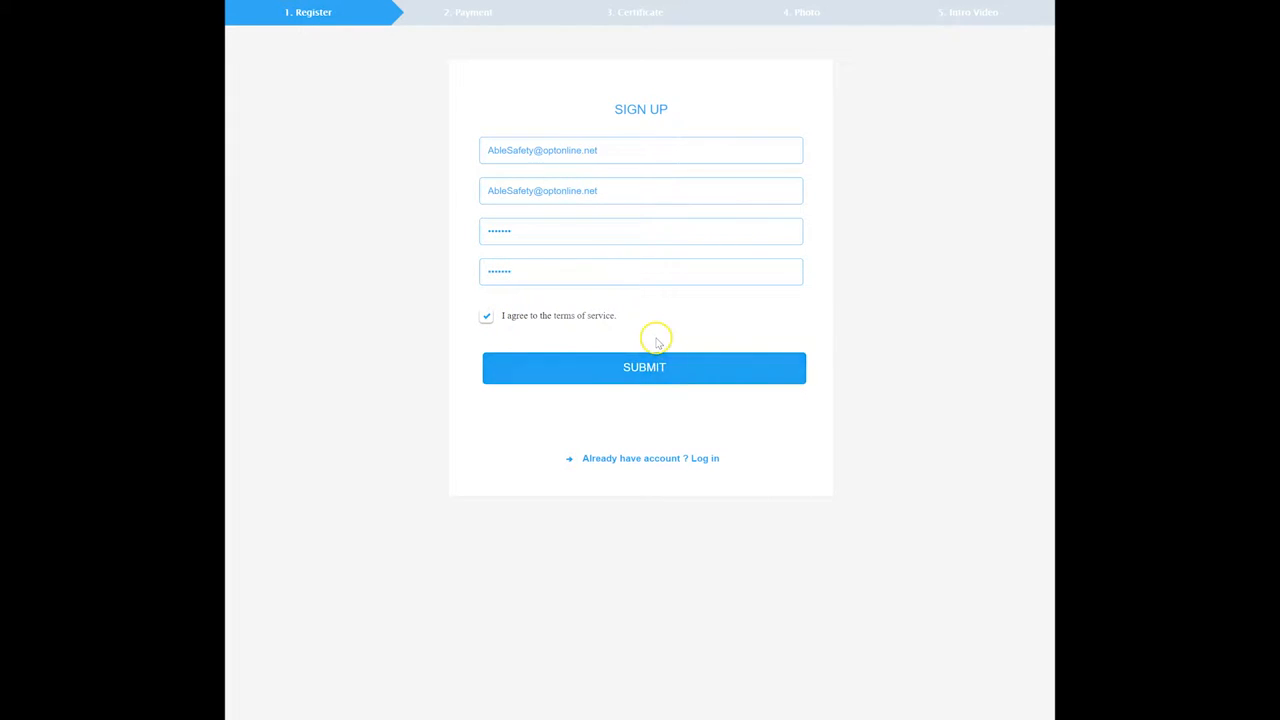
click(644, 368)
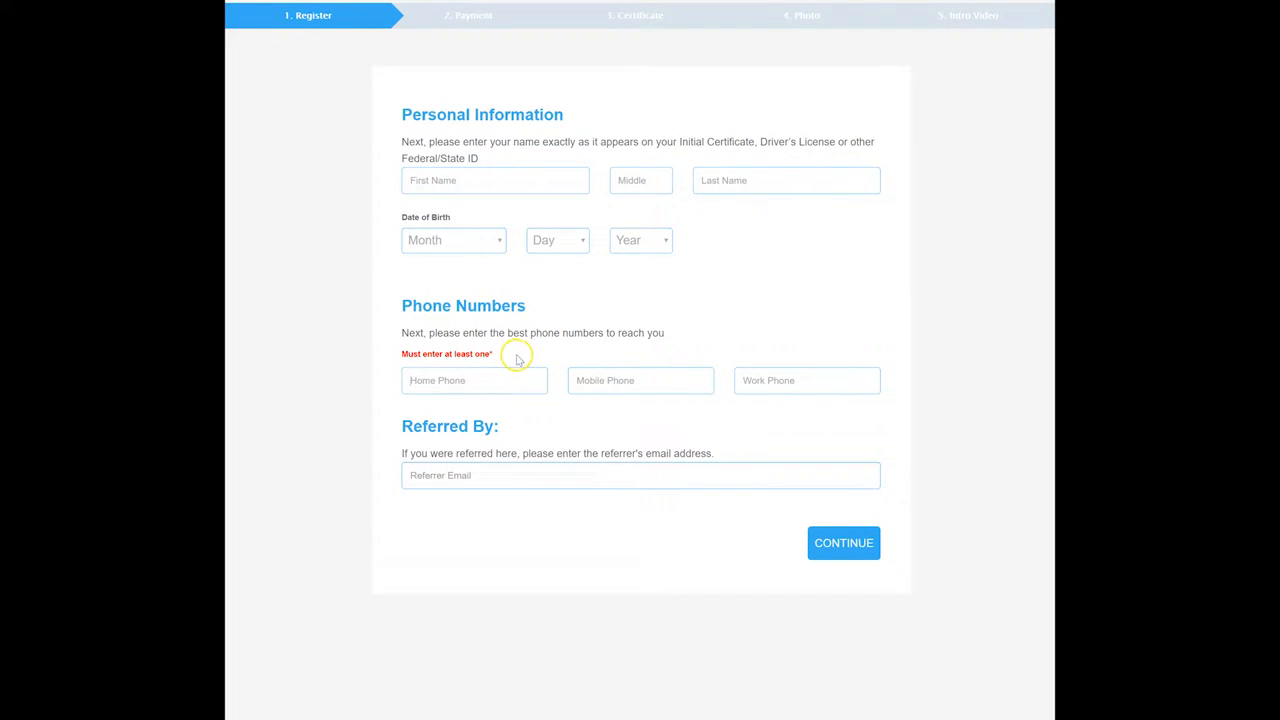
Continue past Personal Information to the mailing address and business information form.
click(844, 542)
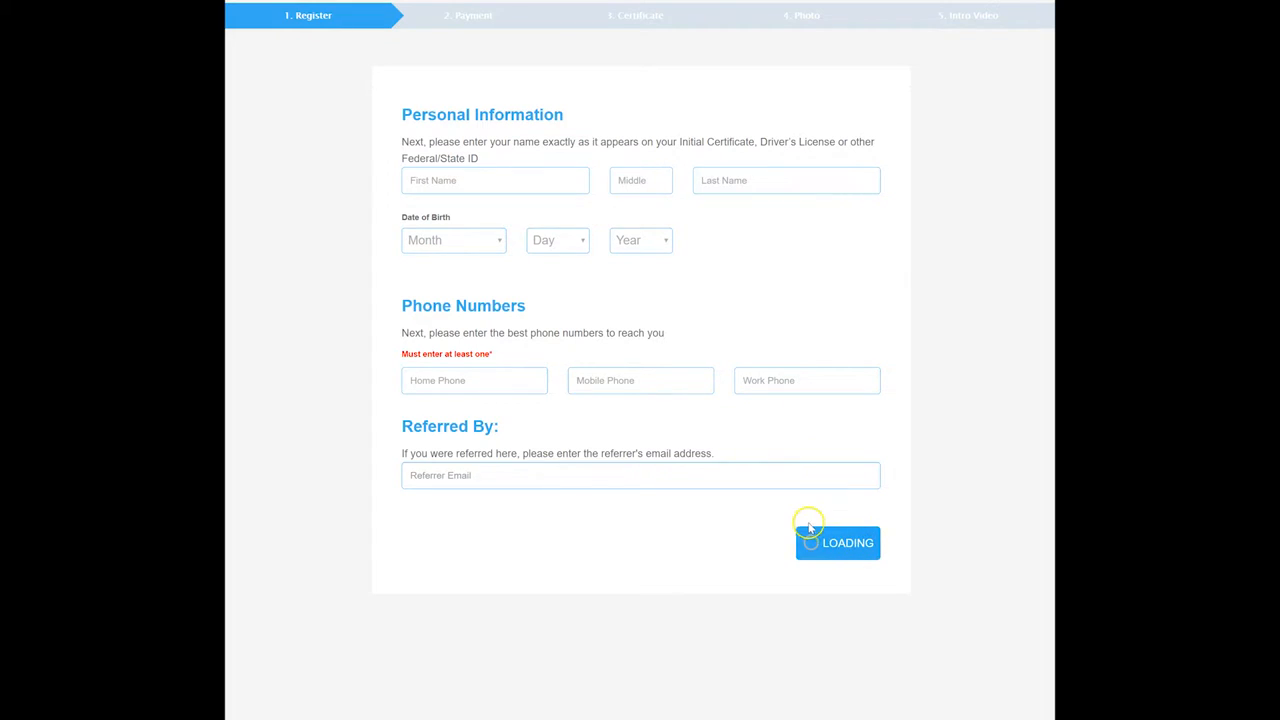
click(836, 542)
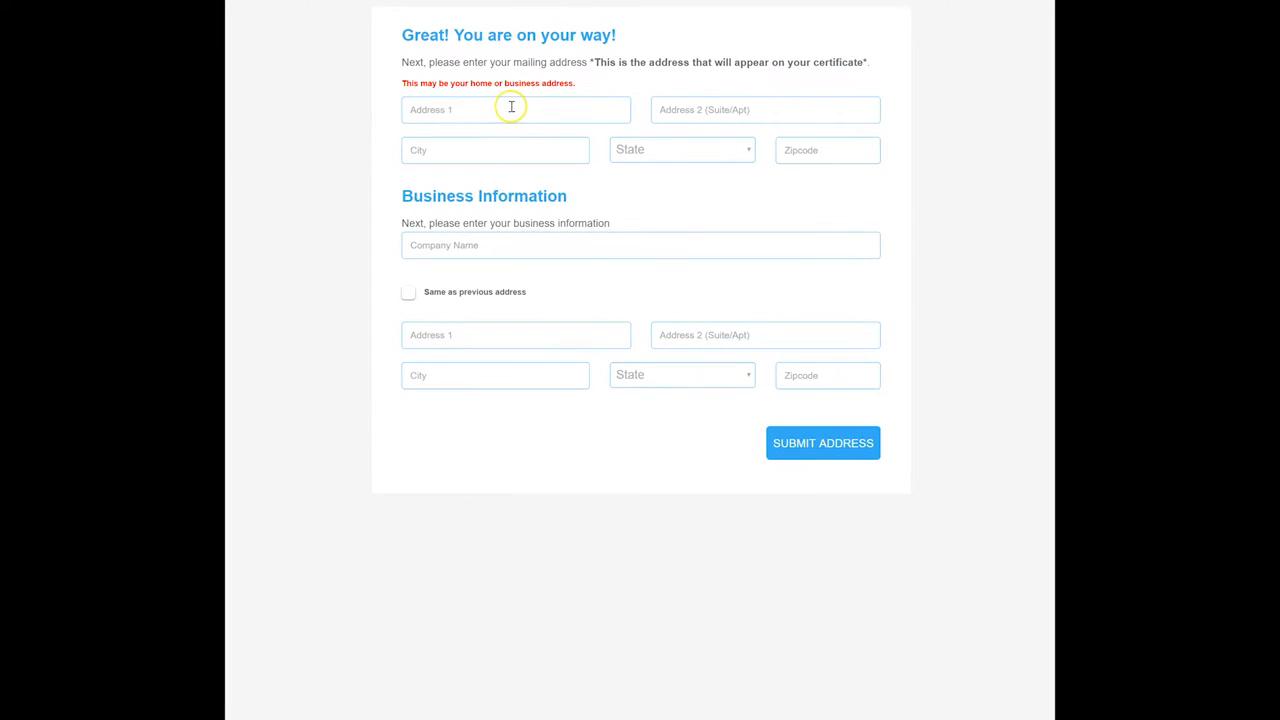
mouse_move(648, 244)
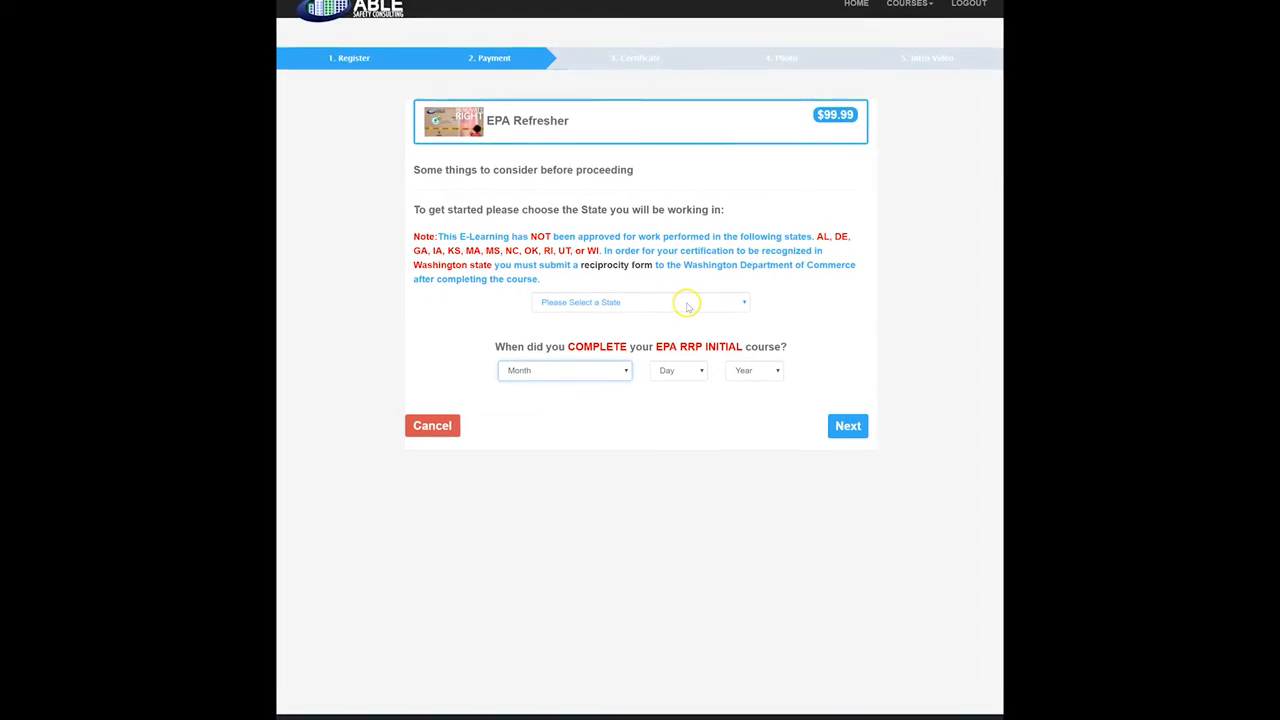
Choose New York as the working state and the initial course completion month and year.
click(640, 302)
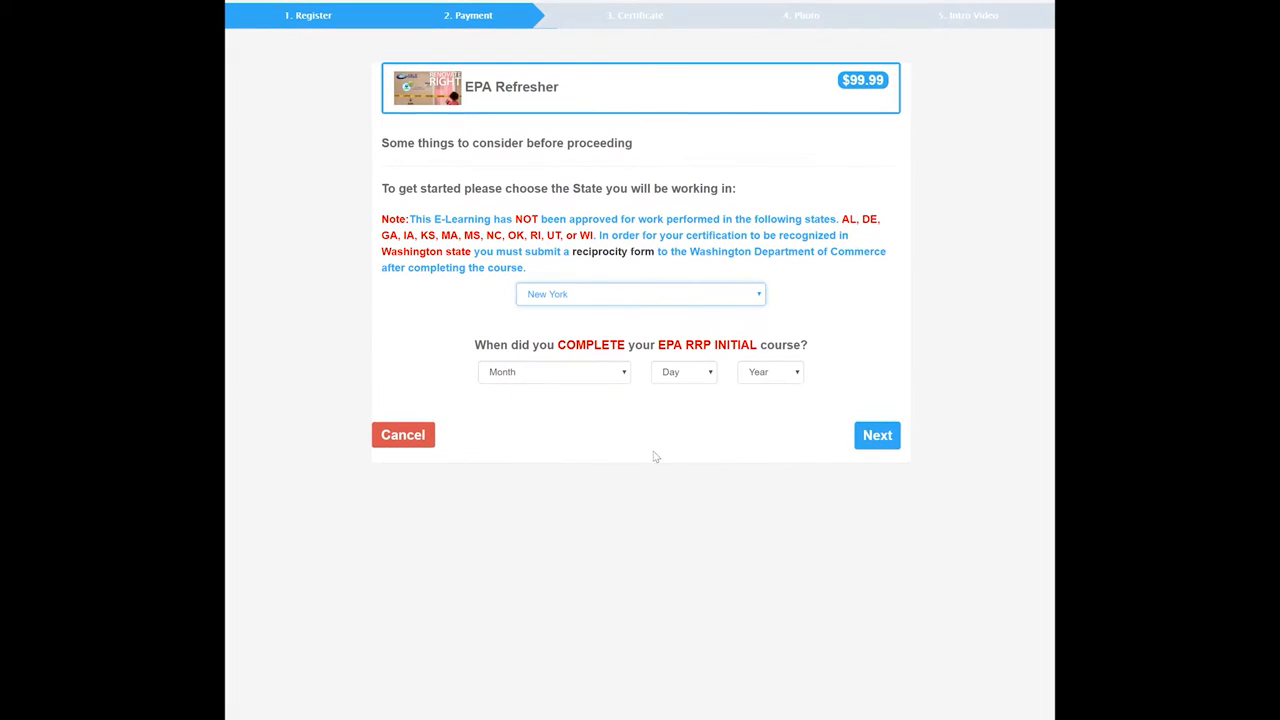
click(552, 370)
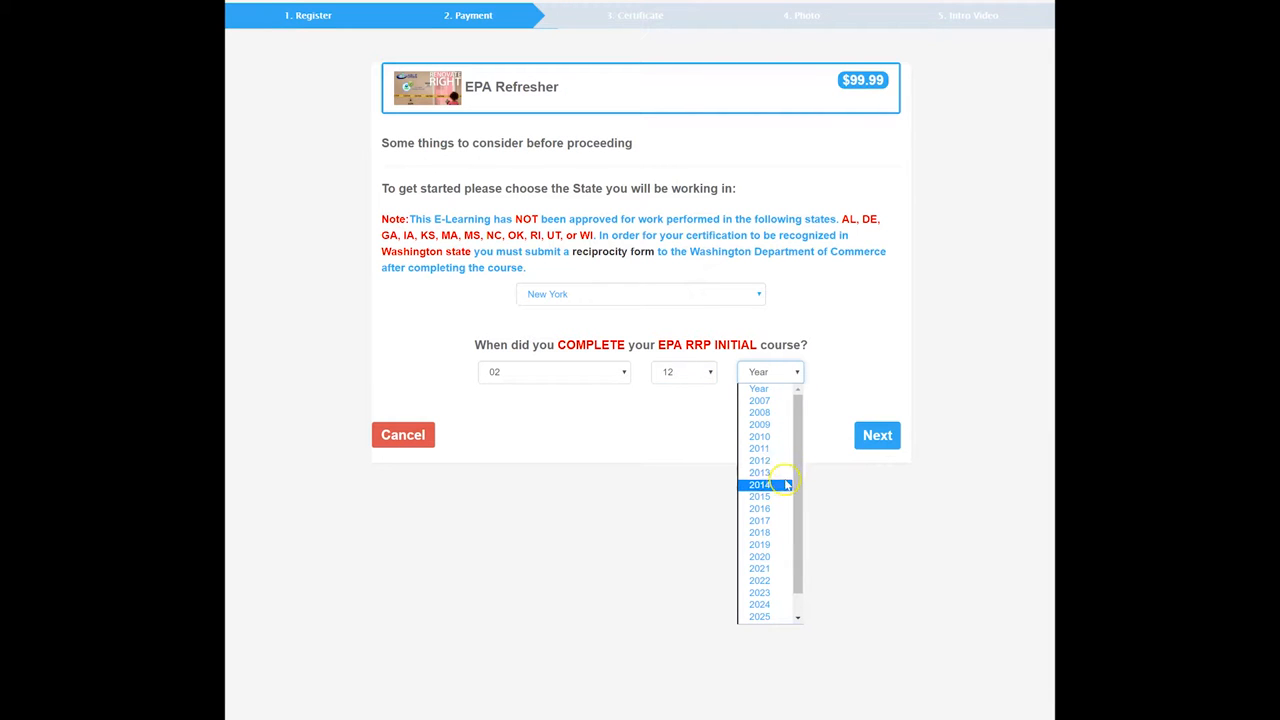
click(876, 436)
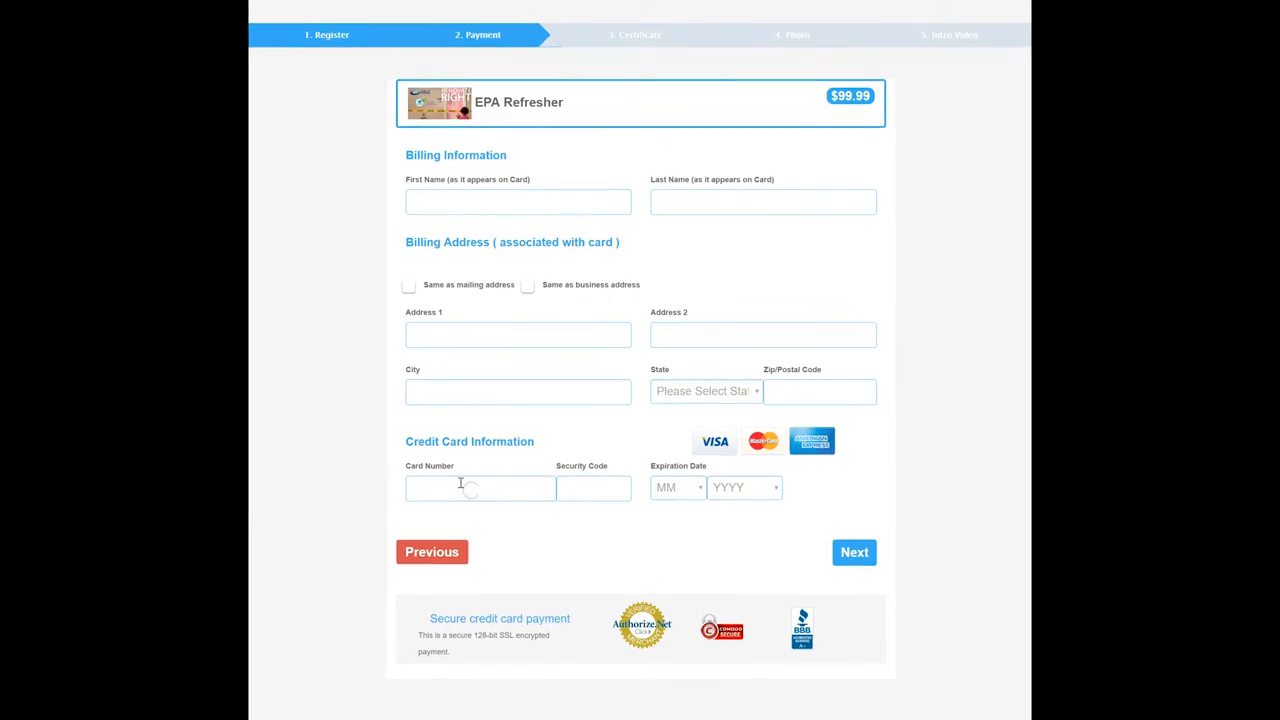
text(0123456789)
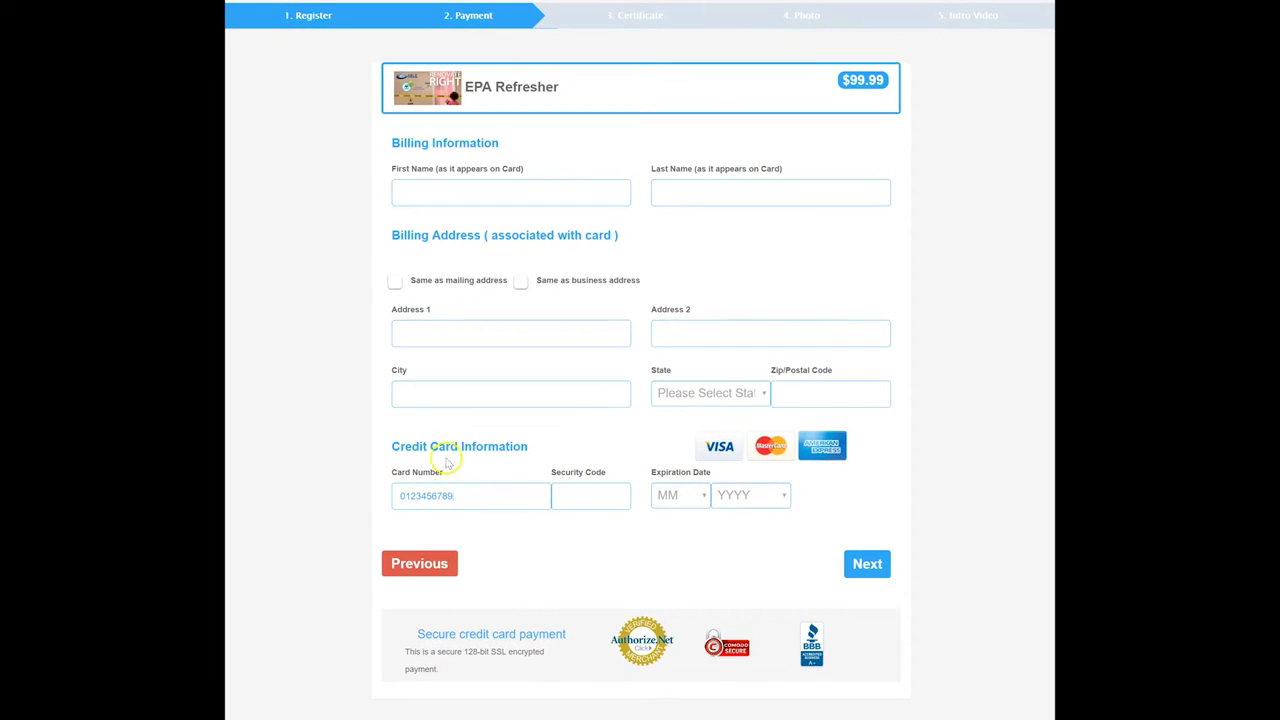
click(680, 496)
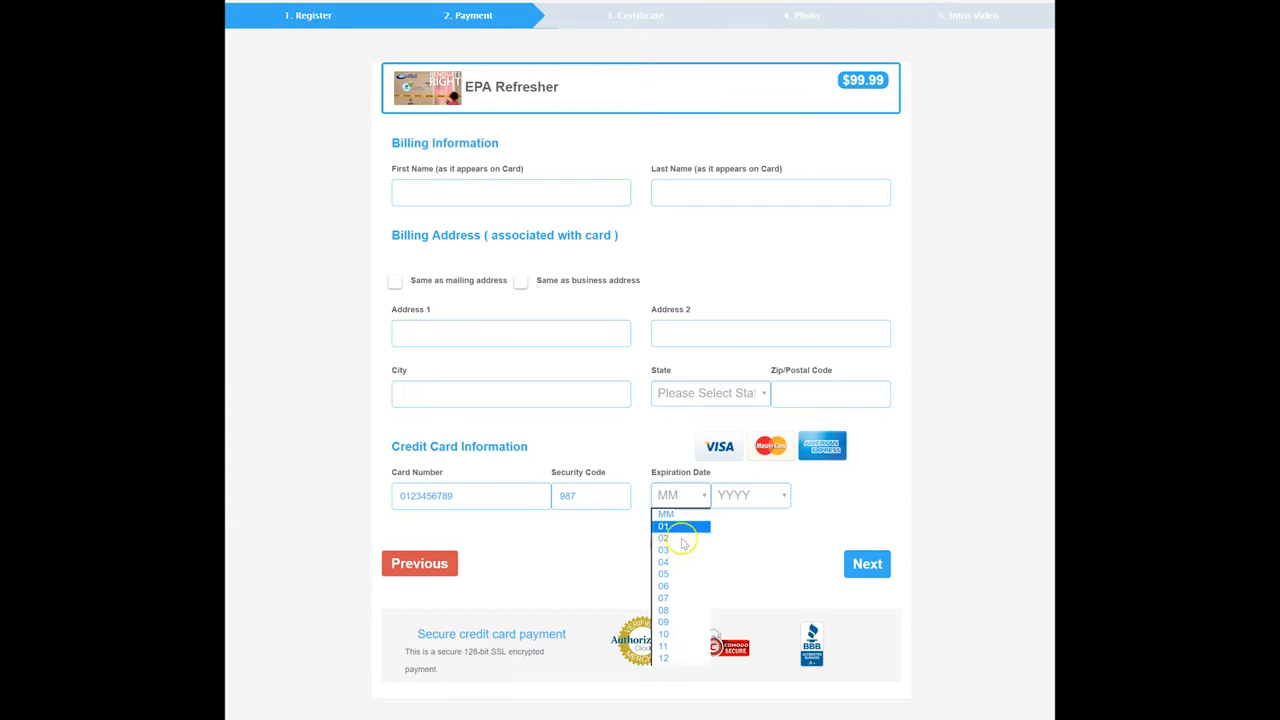
click(664, 538)
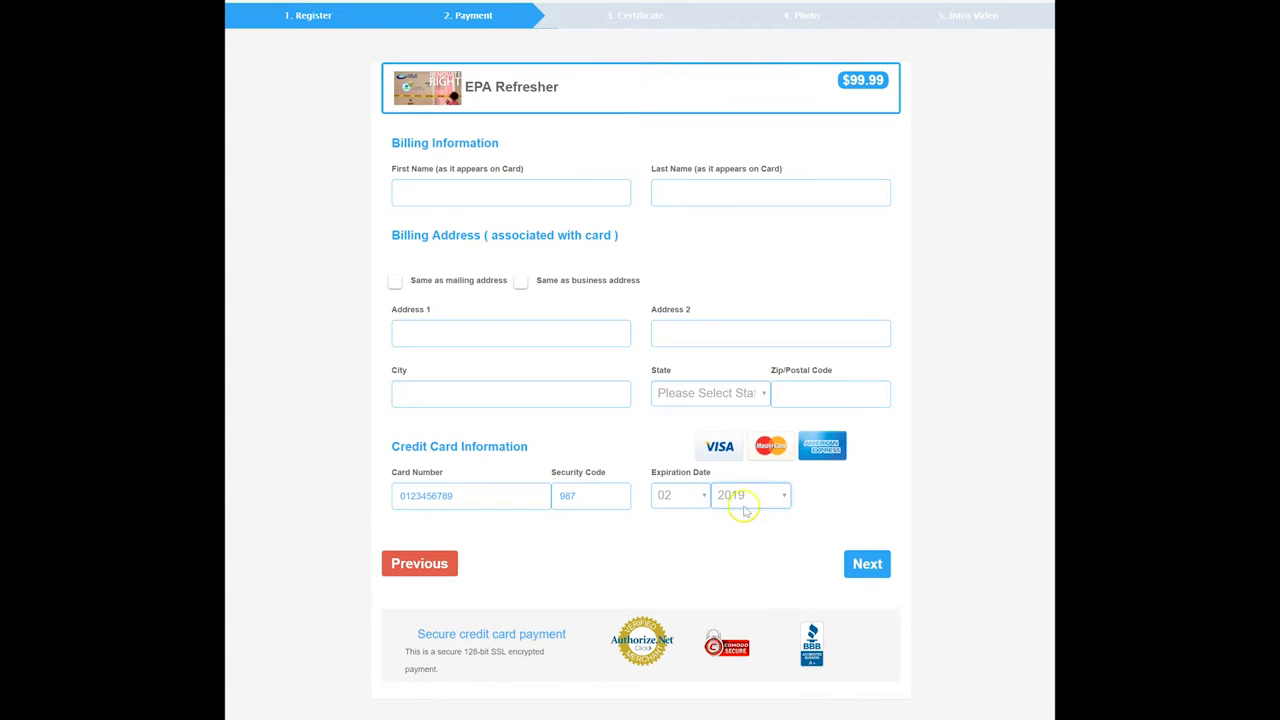
click(866, 564)
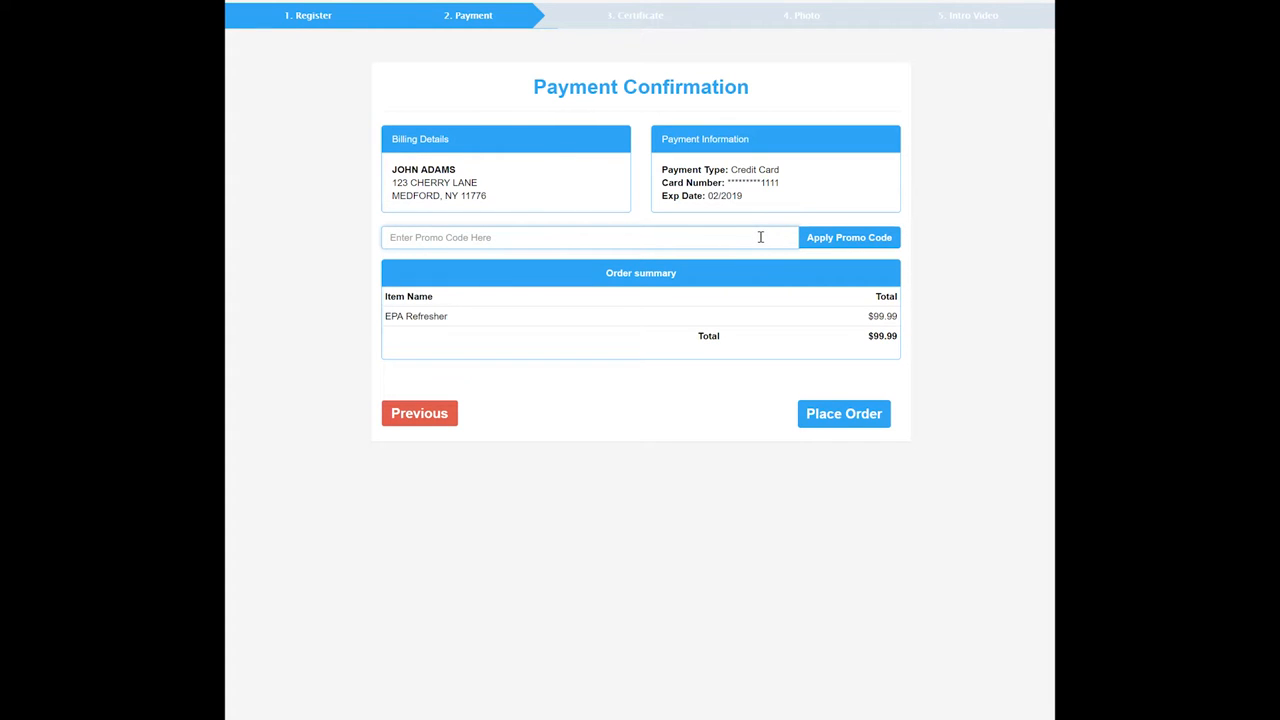
Place the EPA Refresher order from the Payment Confirmation page.
click(844, 412)
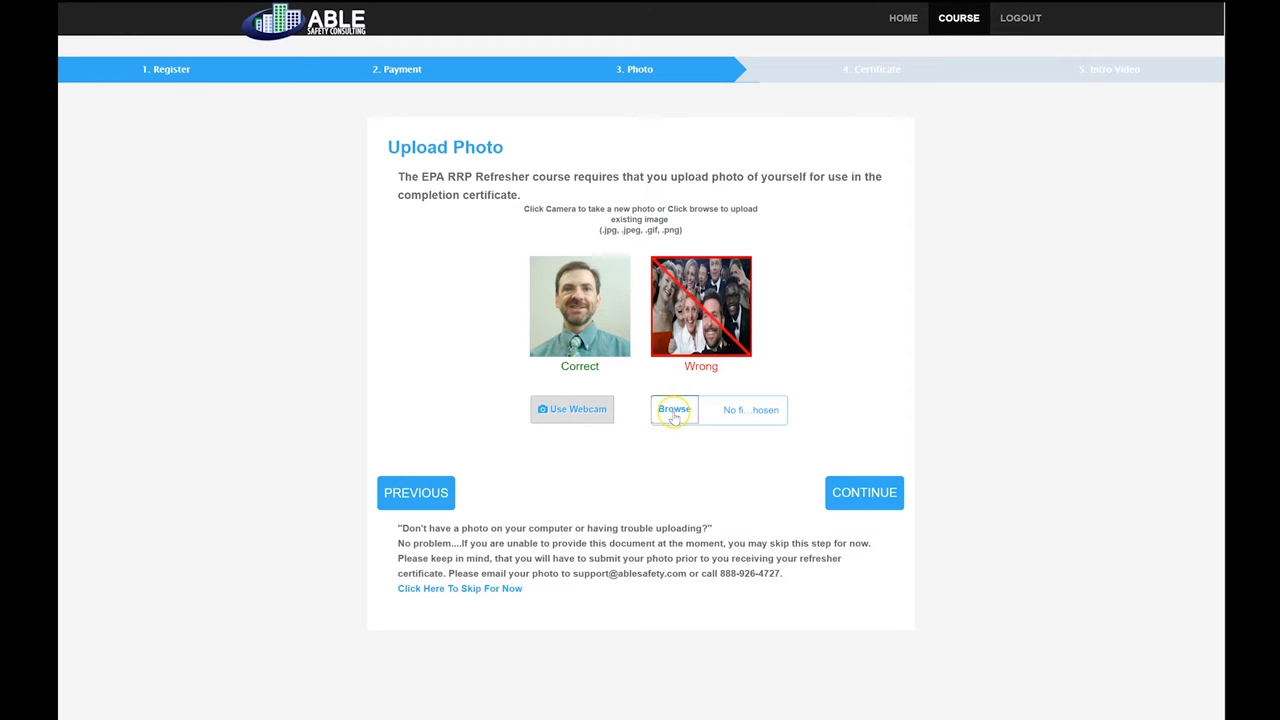
Upload the portrait picture and fit the crop box around the face.
click(674, 408)
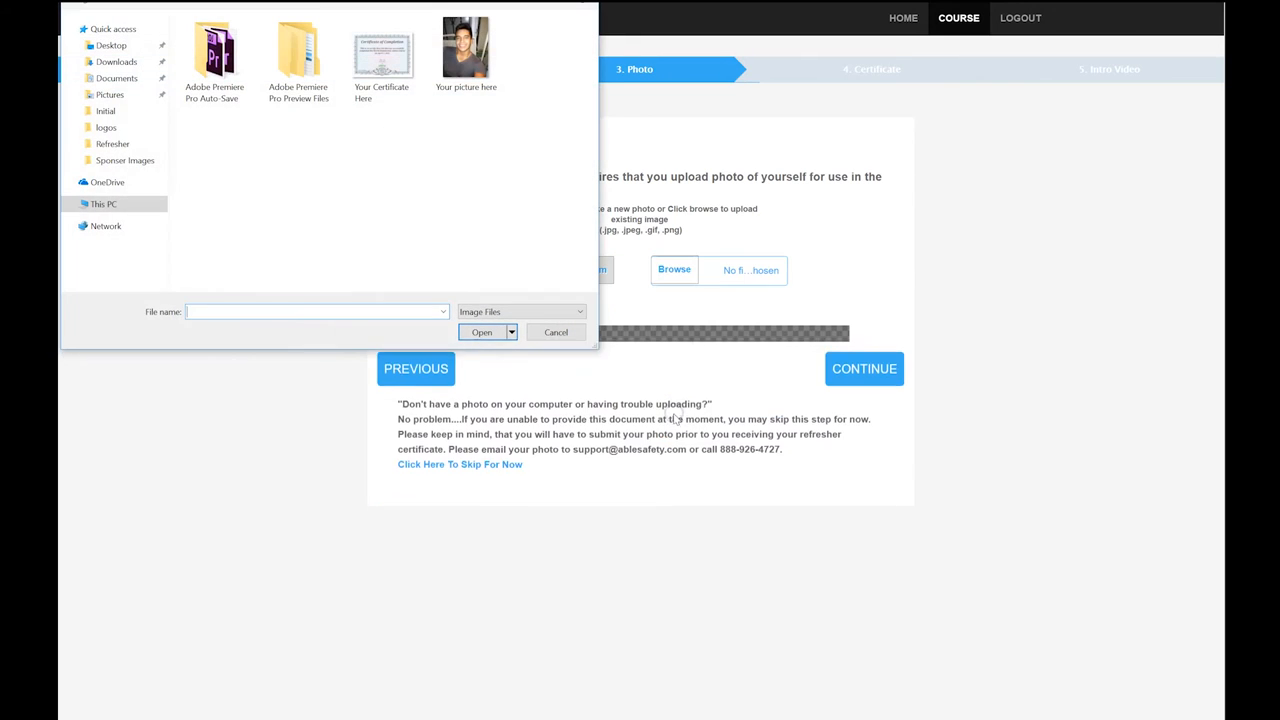
click(464, 48)
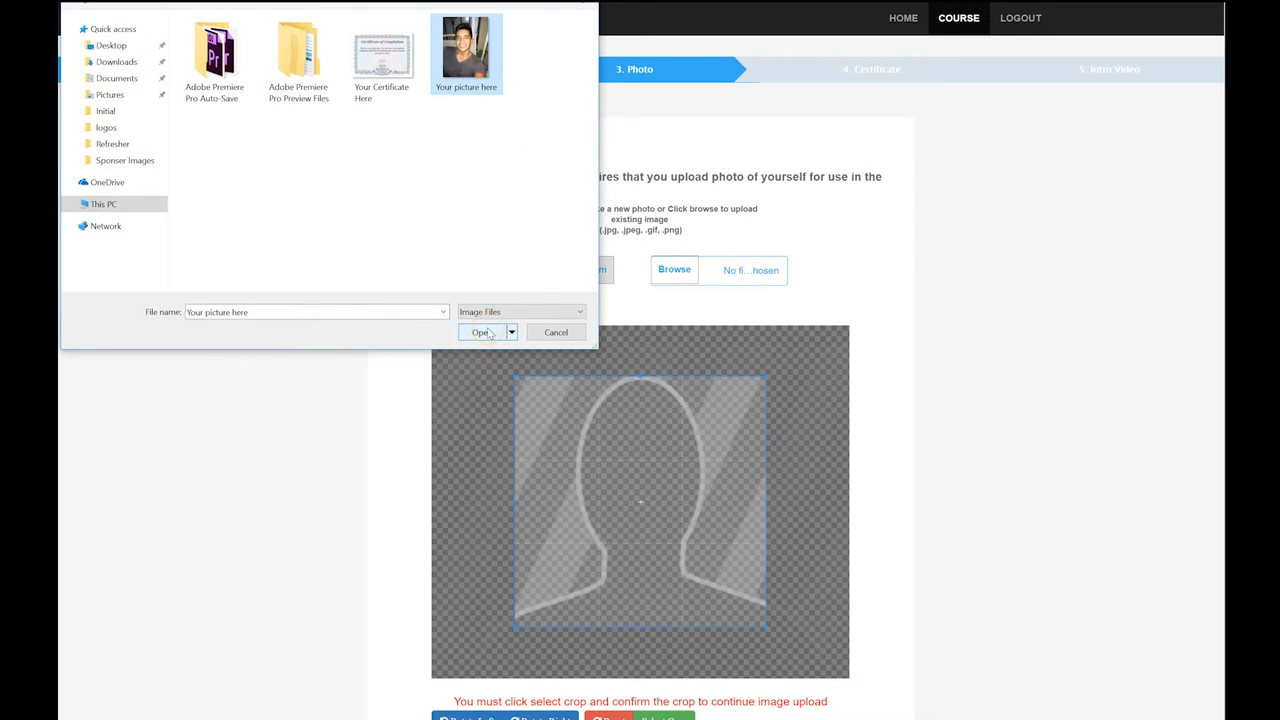
click(480, 332)
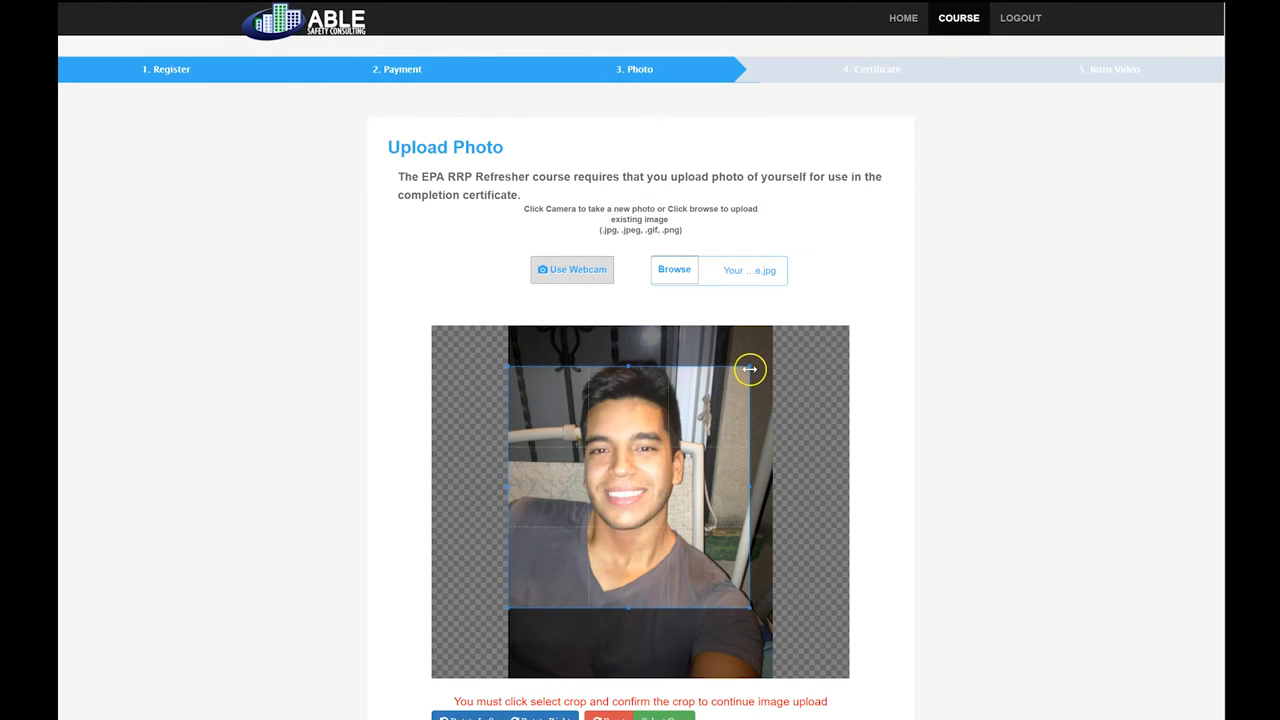
drag(748, 368, 748, 476)
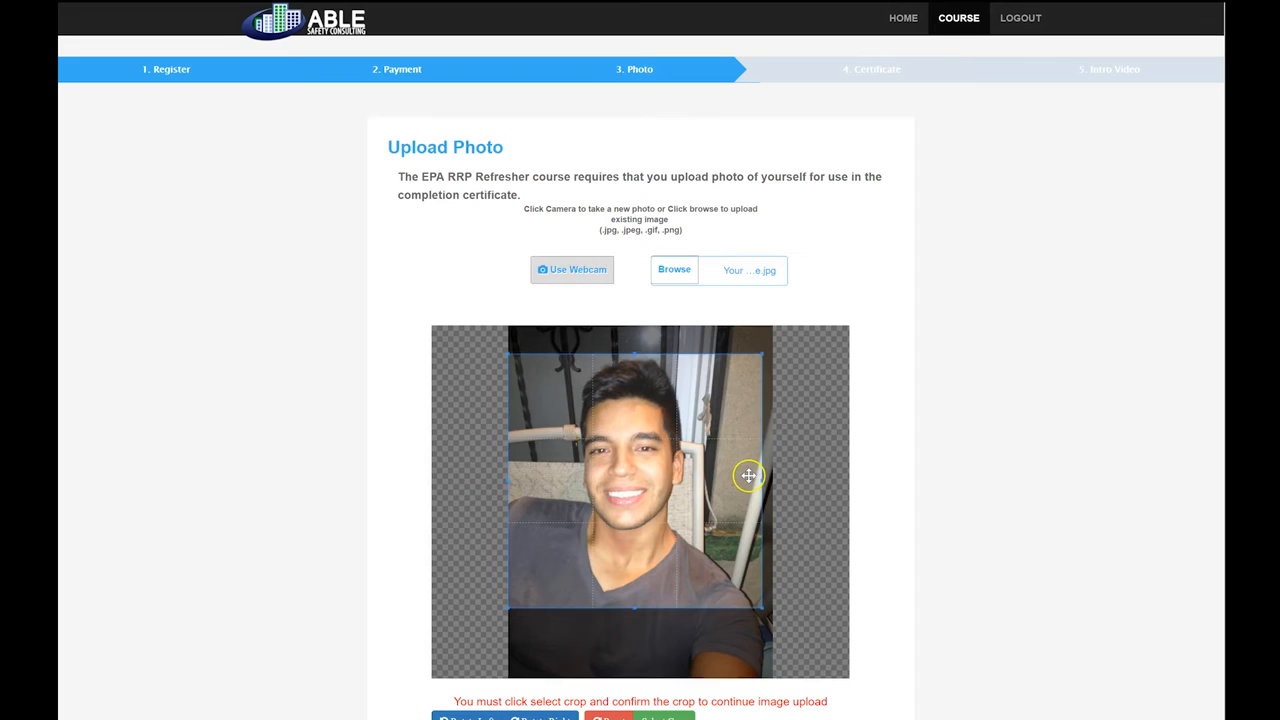
drag(748, 476, 602, 436)
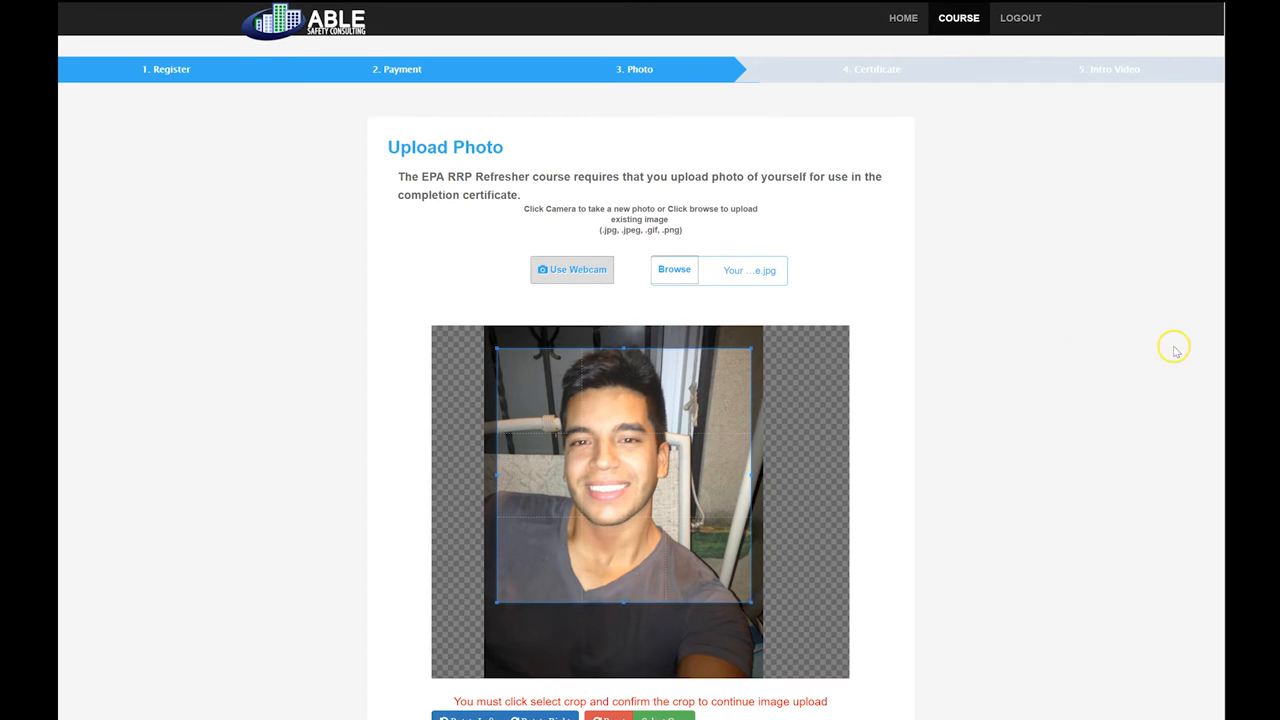
Apply and confirm the crop, then continue to the initial certificate step.
scroll(down, 3)
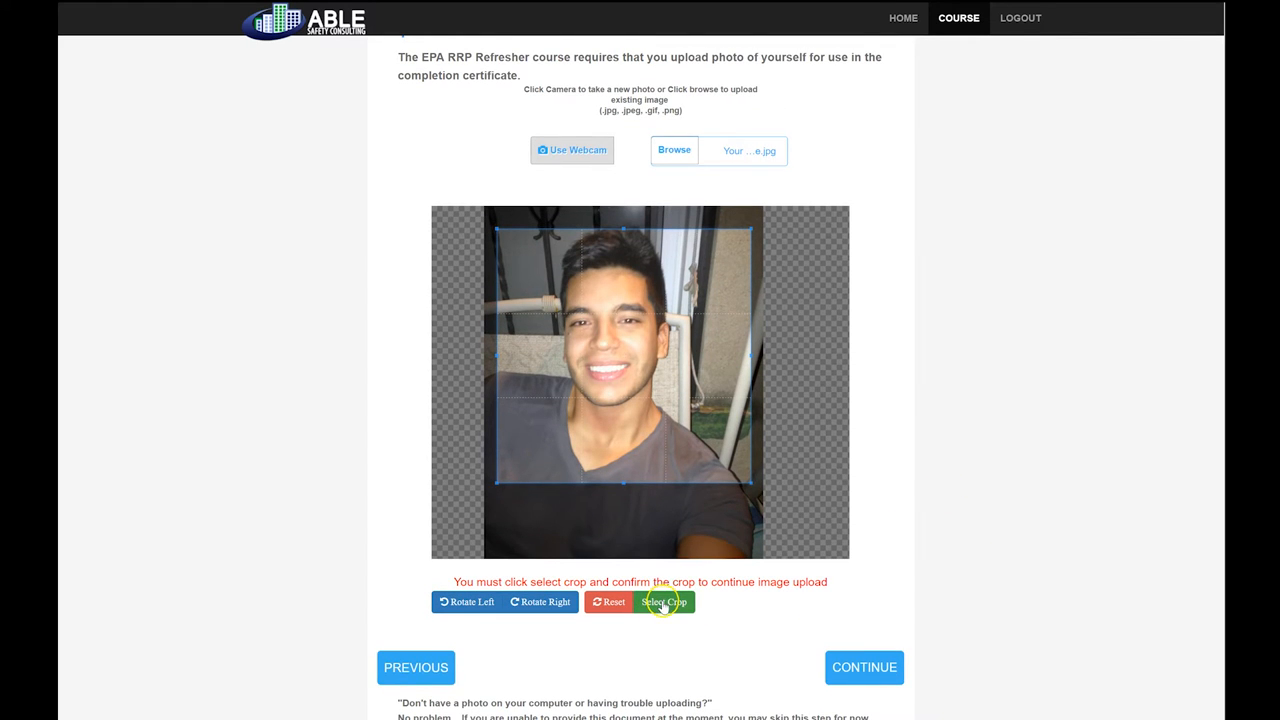
click(664, 600)
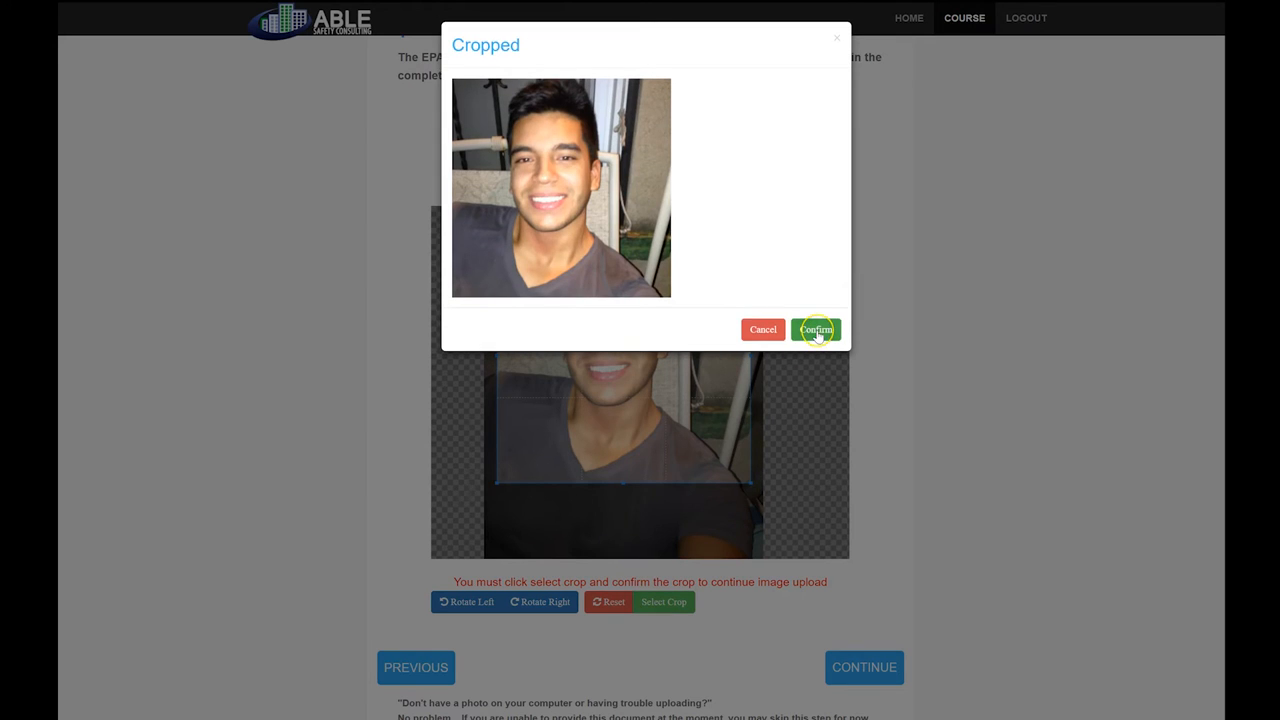
click(816, 328)
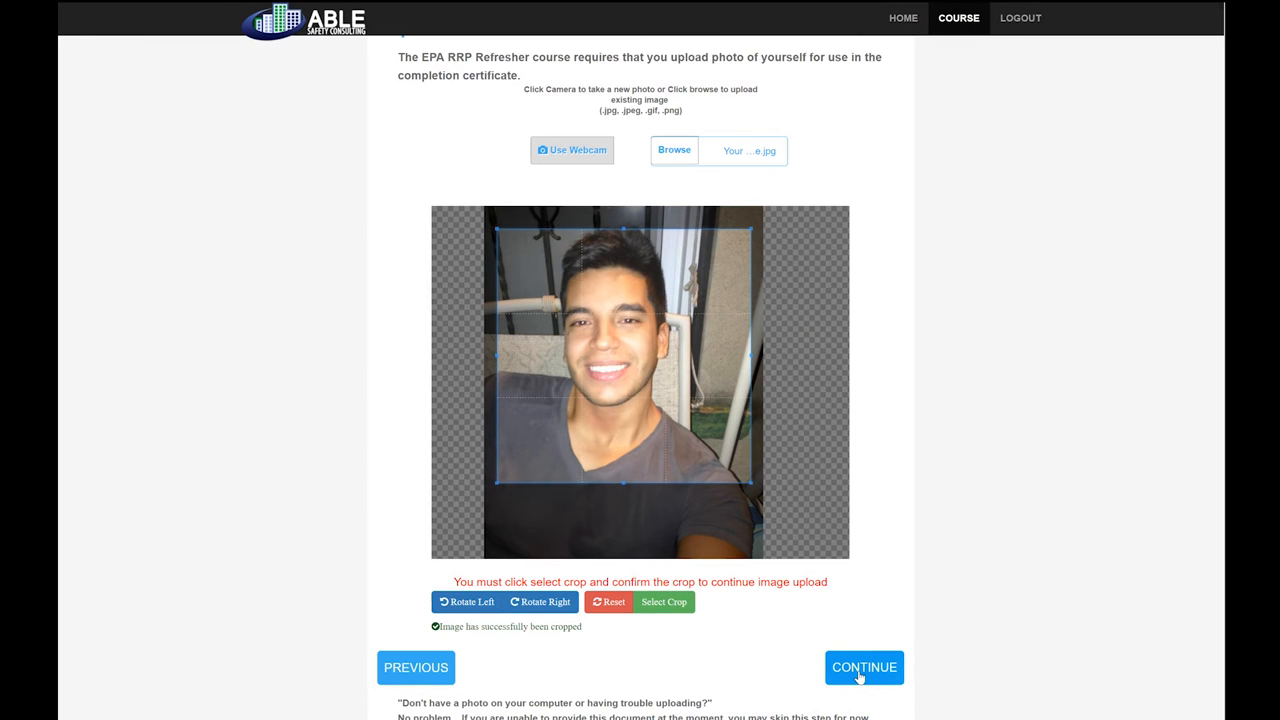
click(864, 668)
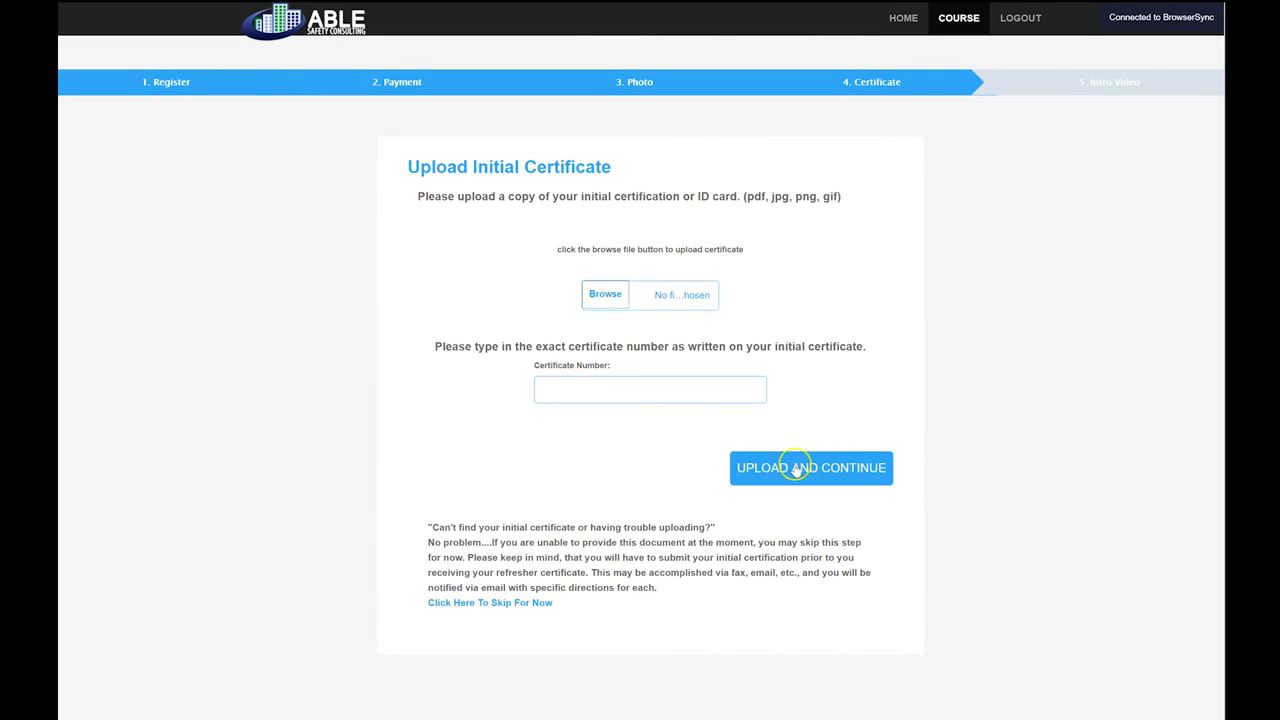
Attach the certificate image file and begin the certificate number with '123'.
click(604, 294)
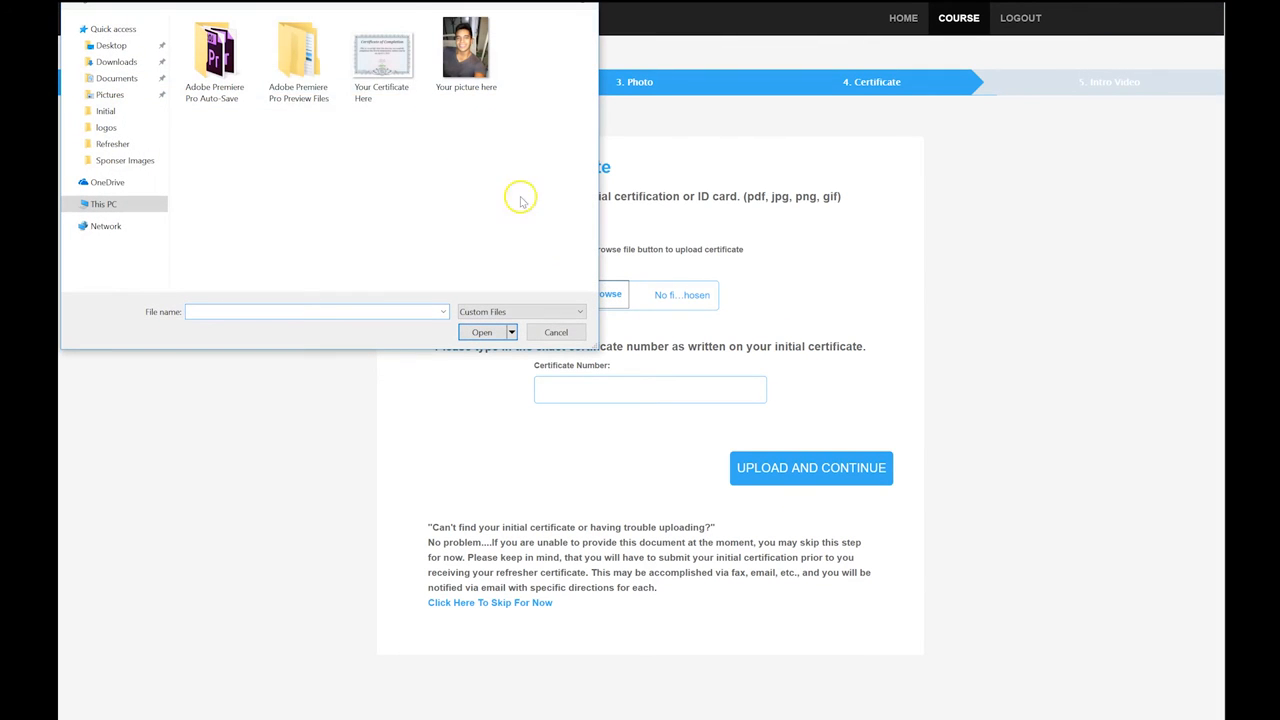
click(382, 50)
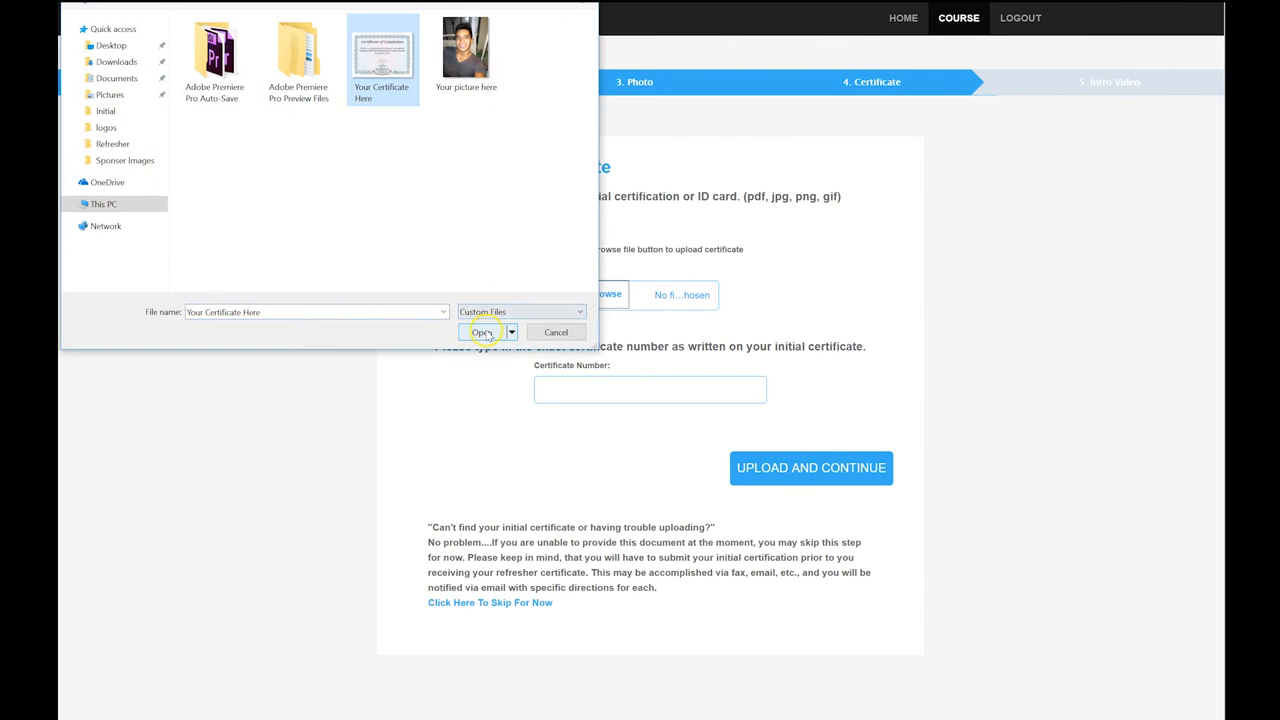
click(484, 332)
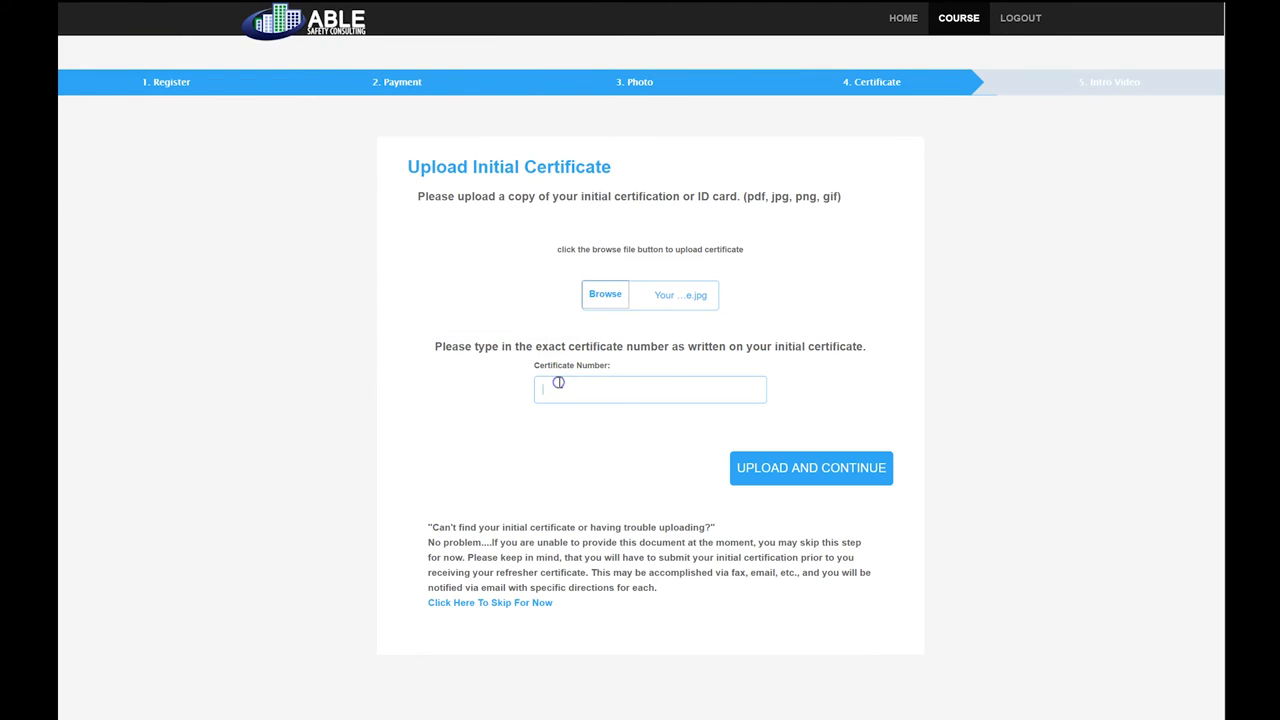
text(123)
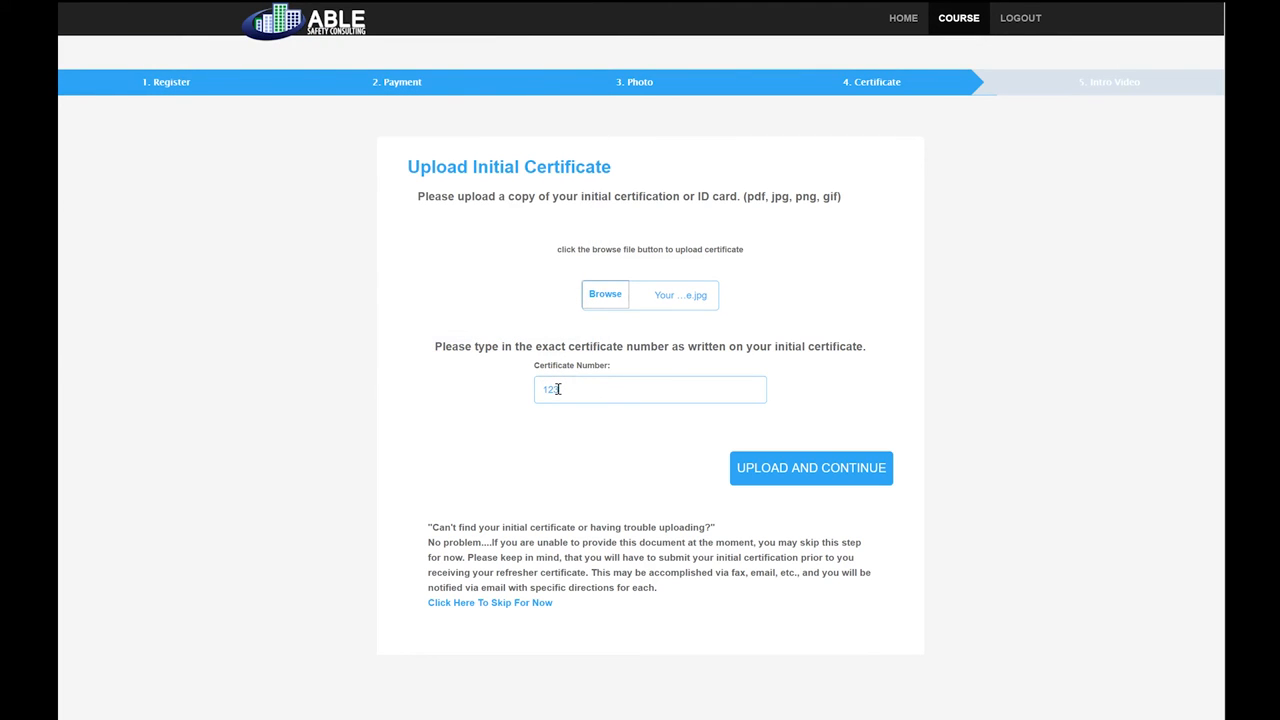